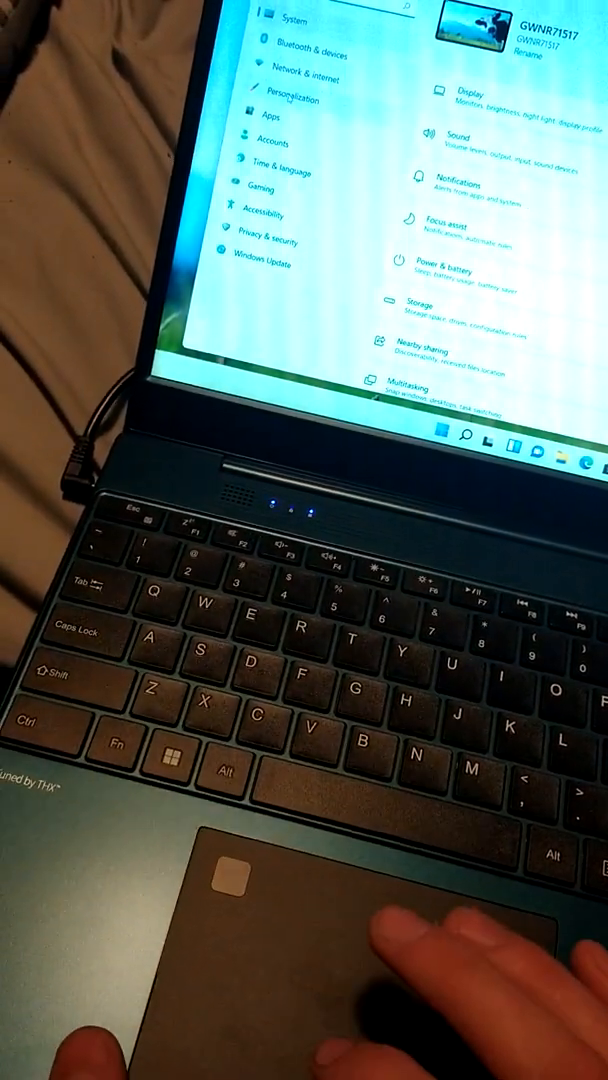
- Reach the Lock screen page through Personalization in Settings
left_click(296, 100)
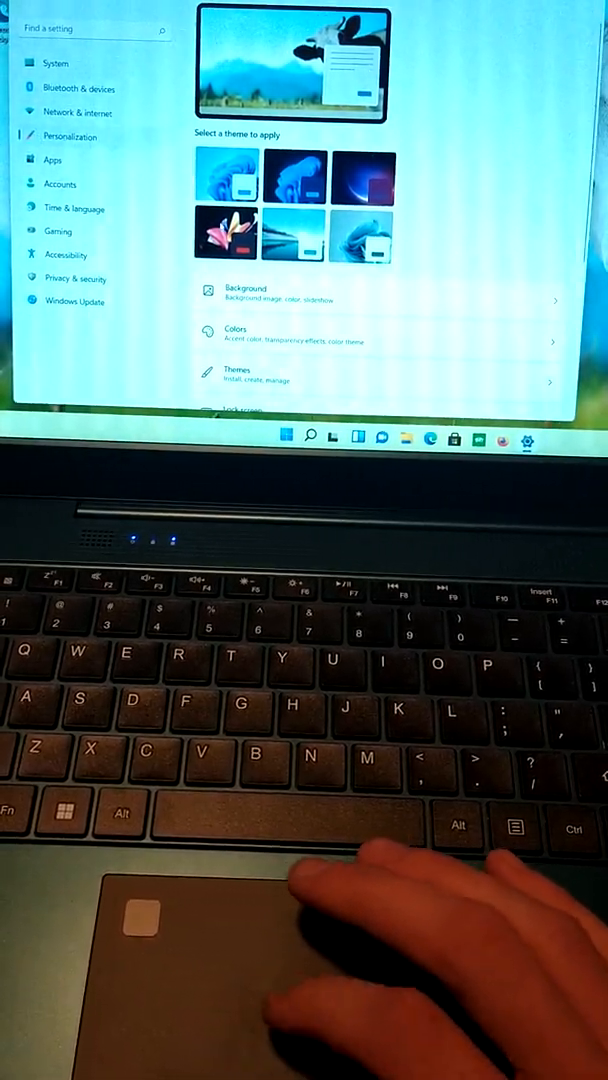
scroll("down", 3)
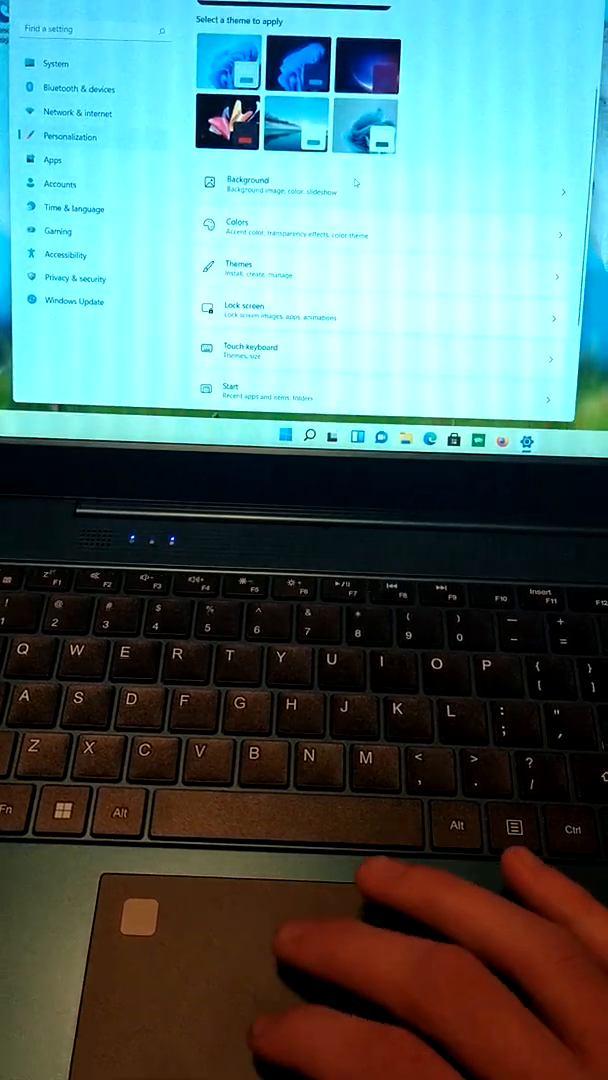
scroll("down", 3)
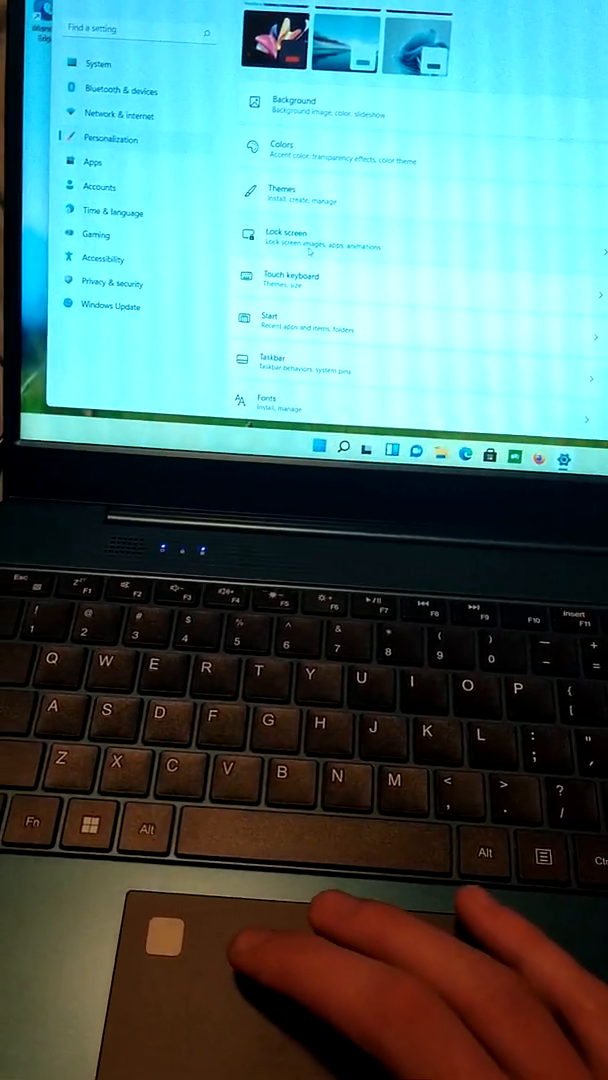
left_click(290, 238)
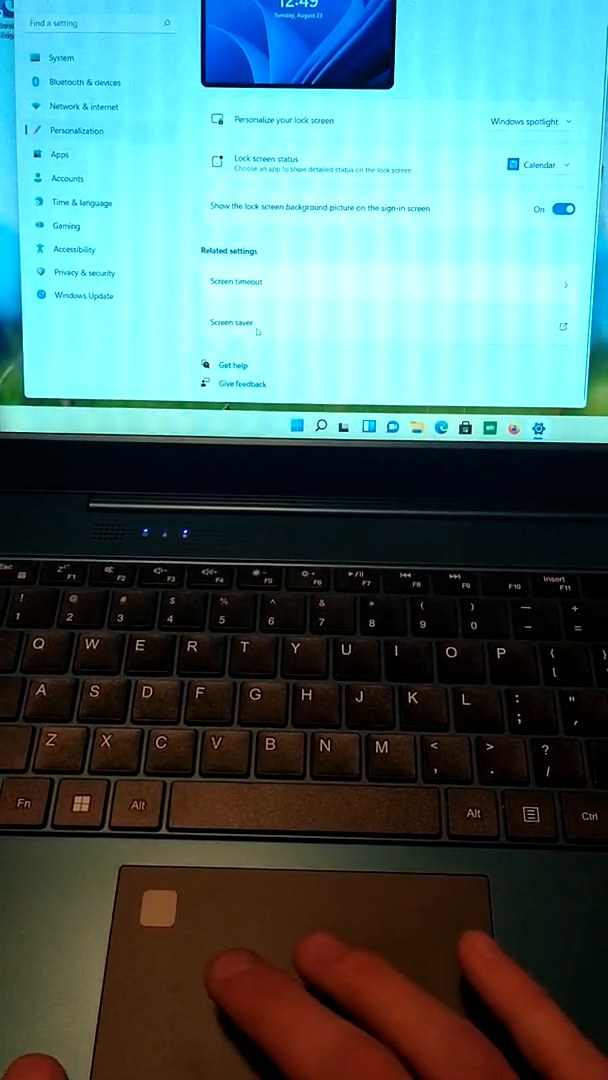
- Bring up the Screen Saver Settings dialog from the Lock screen page
left_click(562, 326)
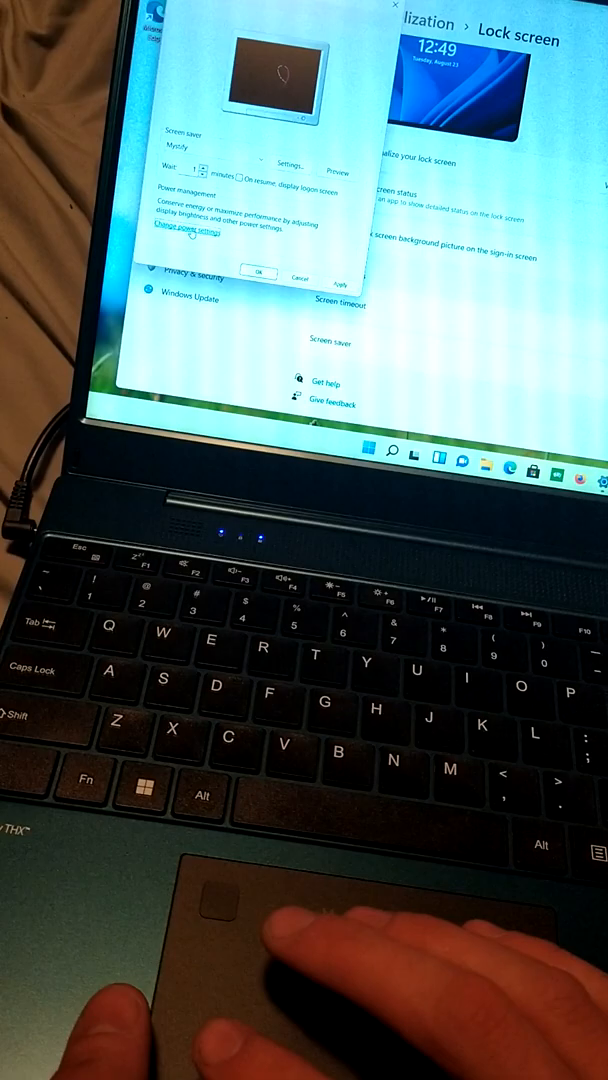
- Edit the Balanced plan: display off at 5/10 minutes, sleep at 15/30 minutes
left_click(188, 234)
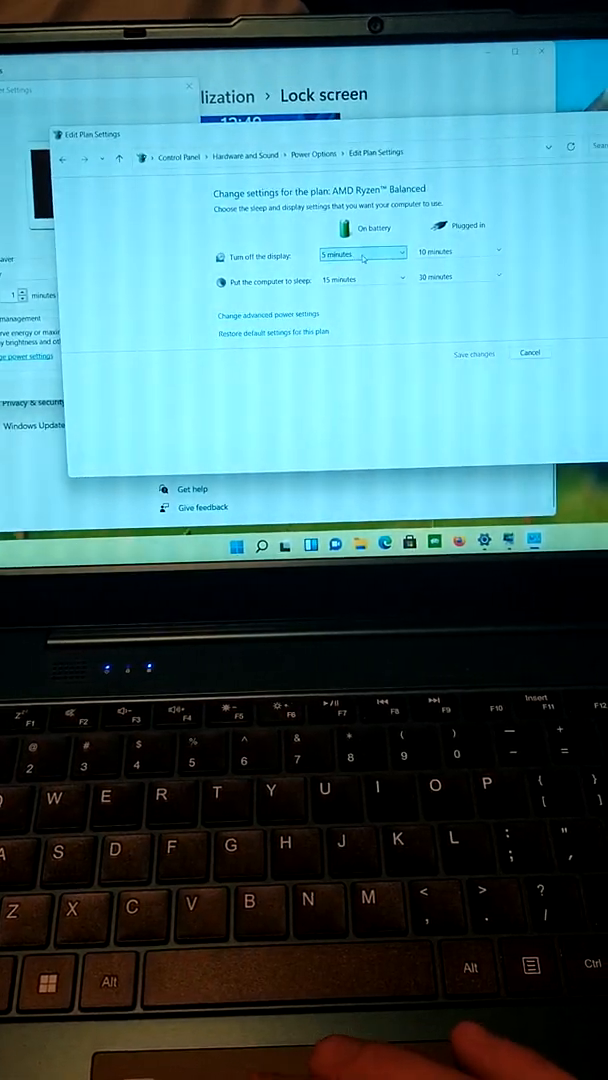
left_click(360, 252)
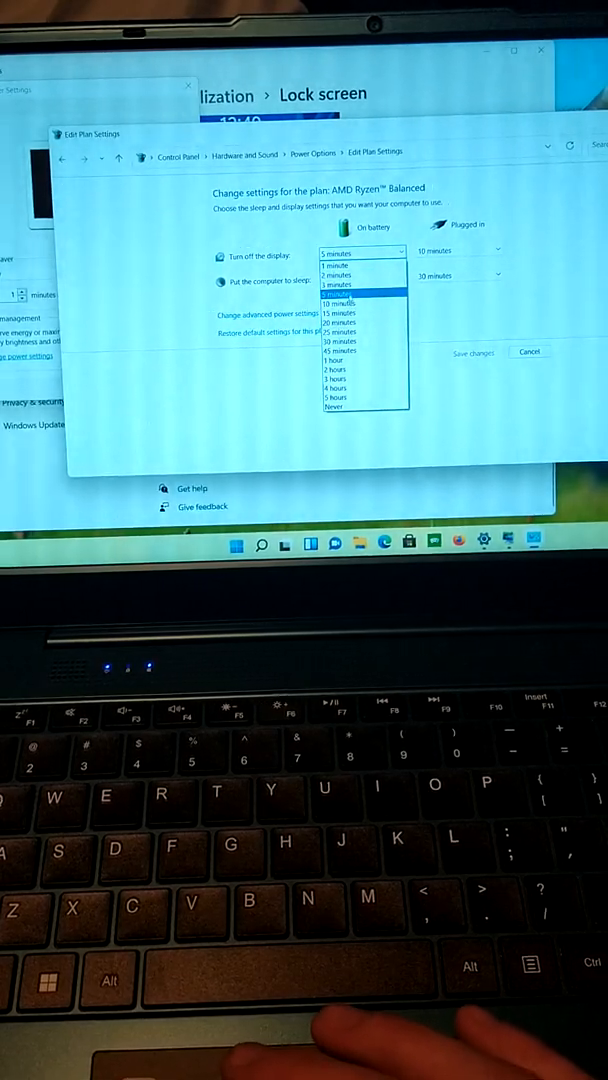
left_click(356, 292)
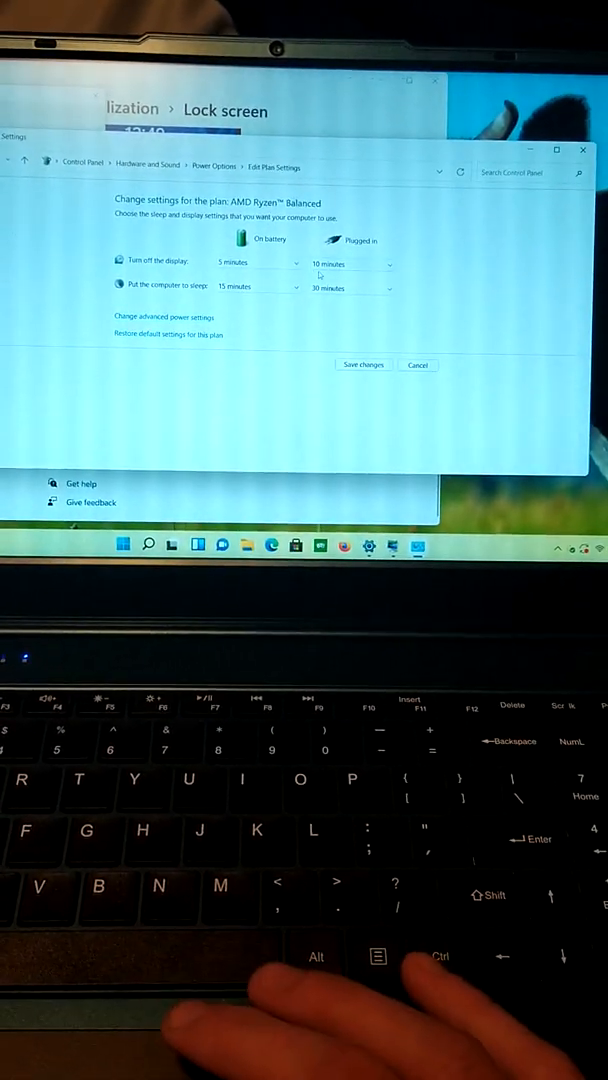
left_click(376, 264)
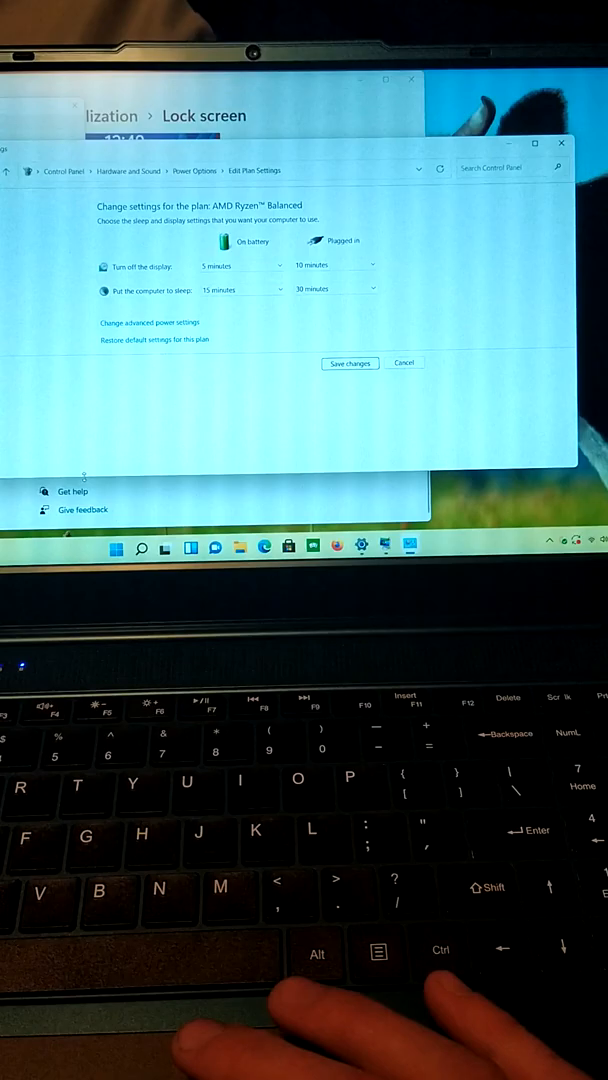
left_click(120, 546)
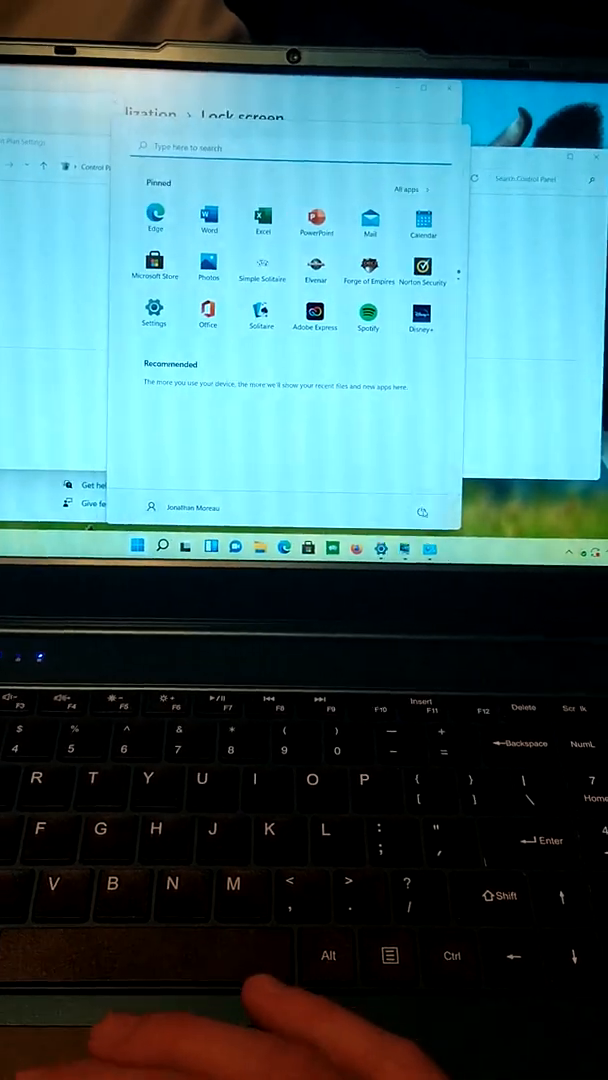
left_click(420, 512)
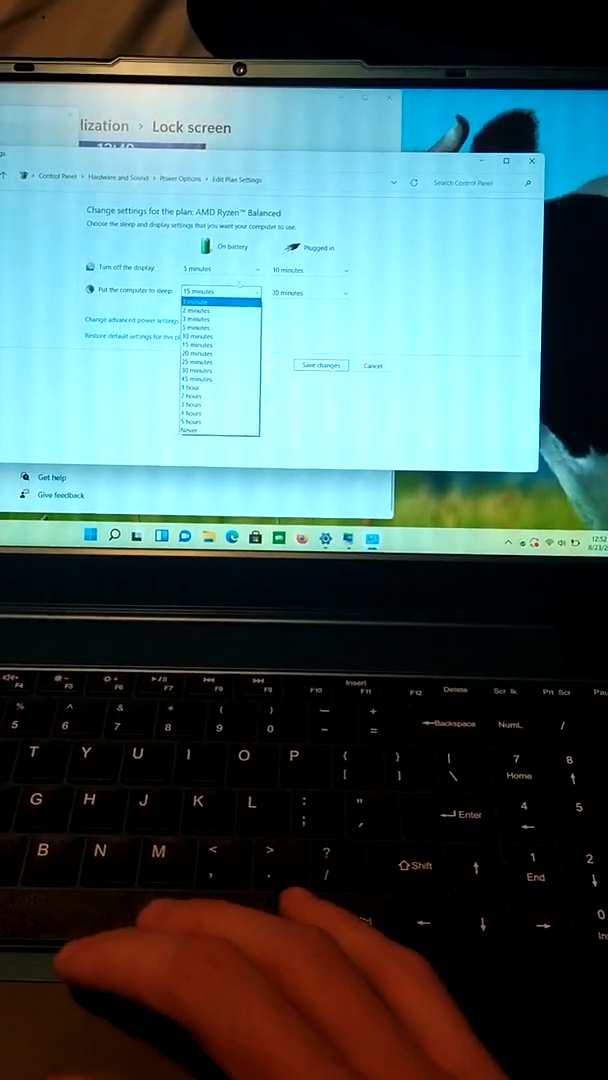
- Pick a new on-battery Put the computer to sleep value for the Balanced plan
left_click(218, 296)
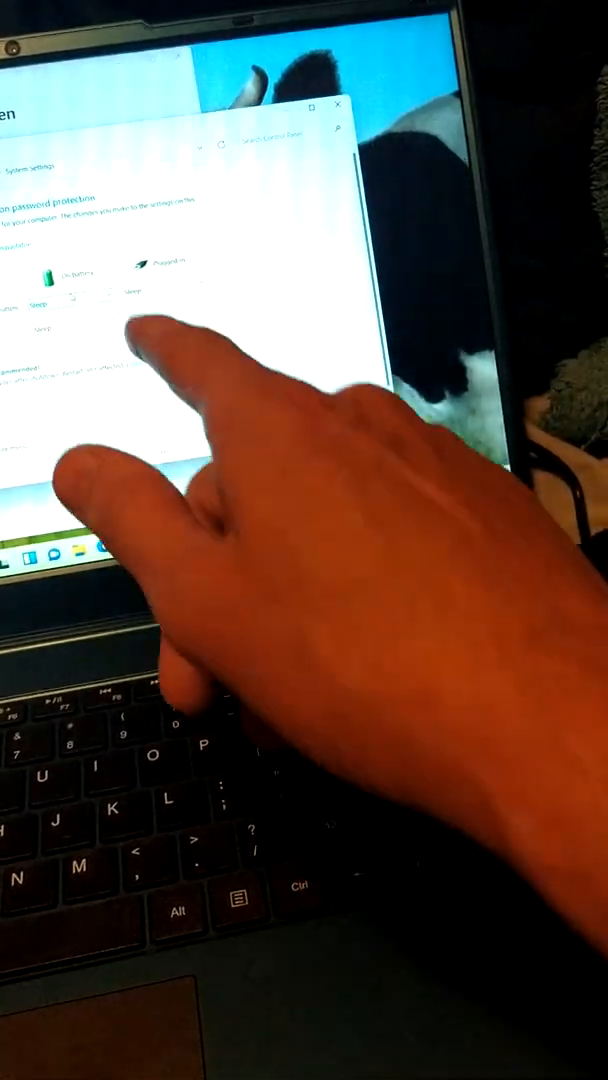
- Close Edit Plan Settings so Screen Saver Settings shows again
left_click(76, 300)
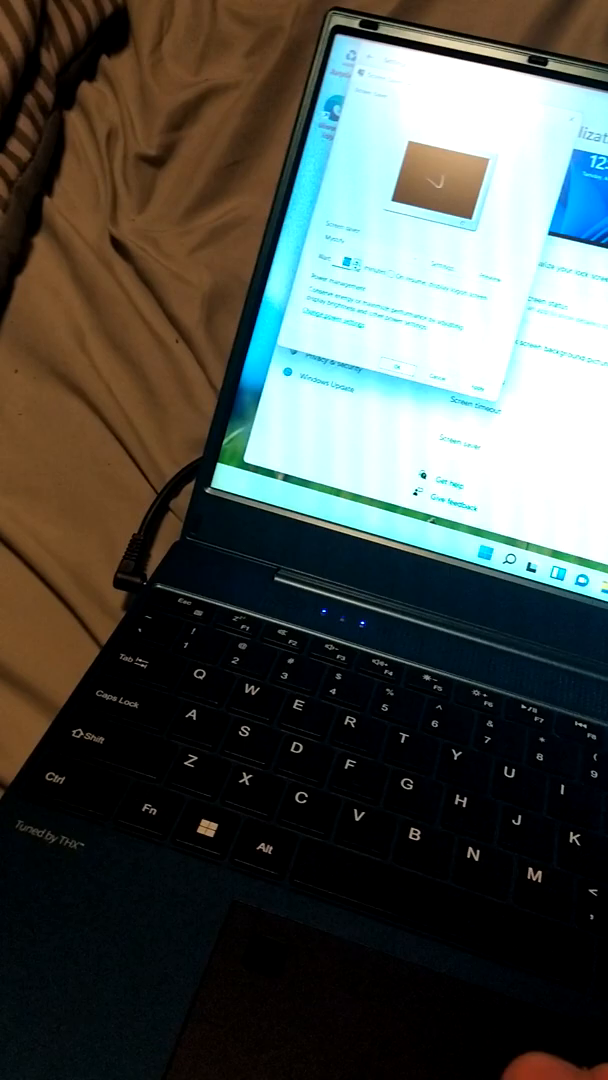
- Expand the Screen saver dropdown to list the available screen savers
left_click(340, 252)
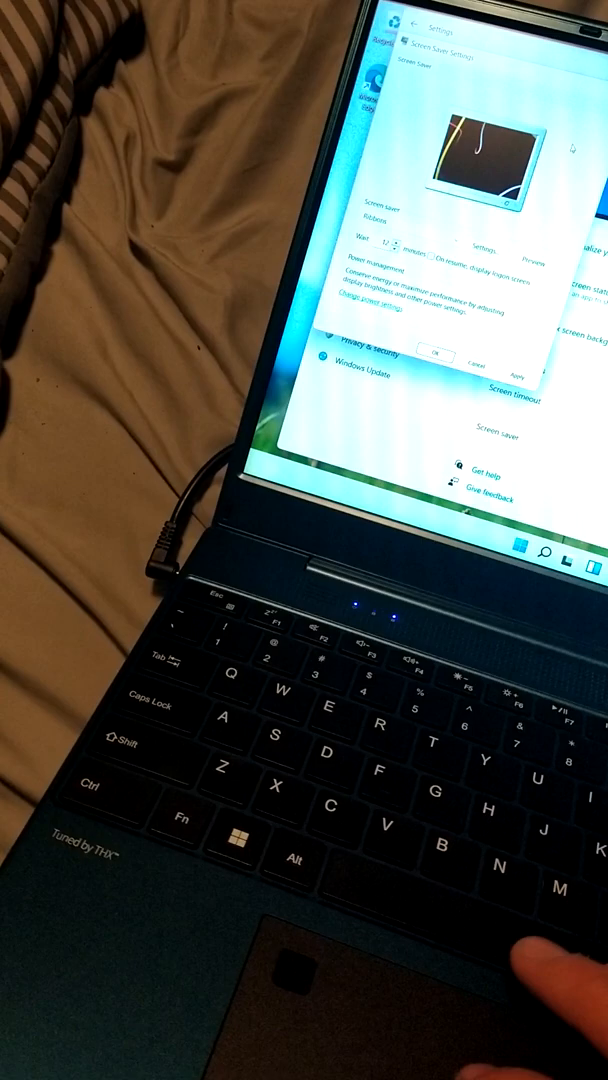
left_click(380, 216)
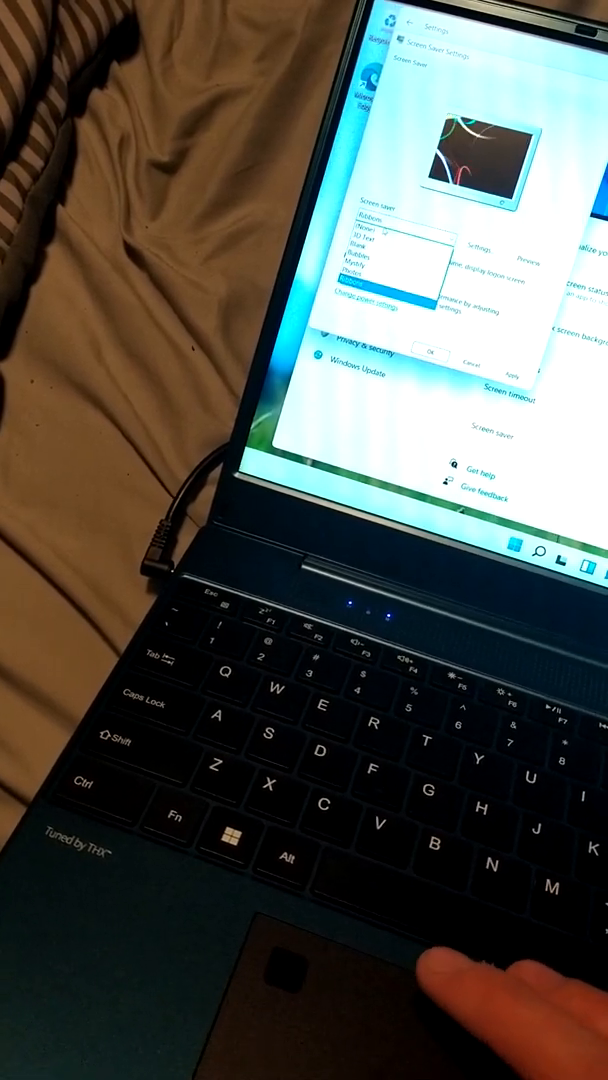